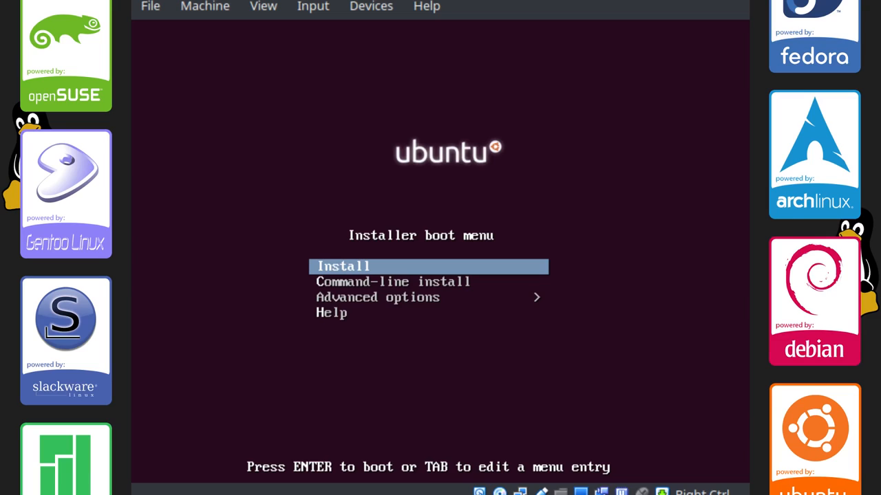
Browse the boot menu options, return to Install and launch the standard installation
key(Down)
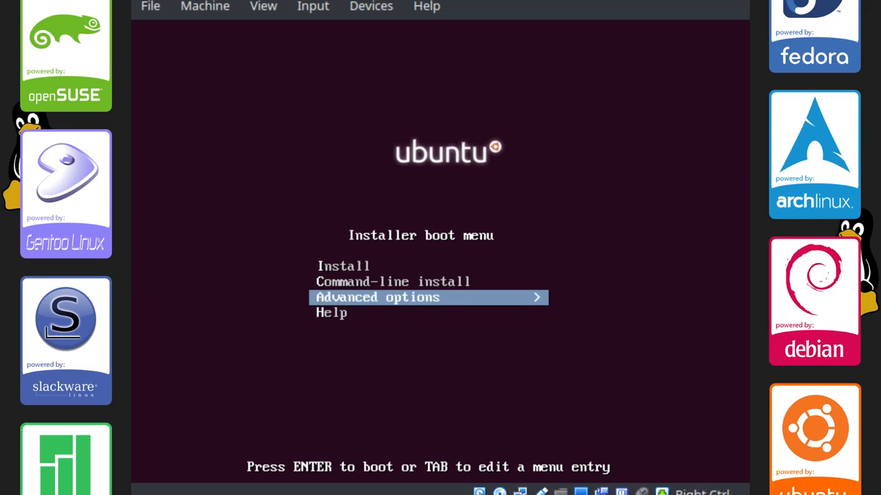
key(Up)
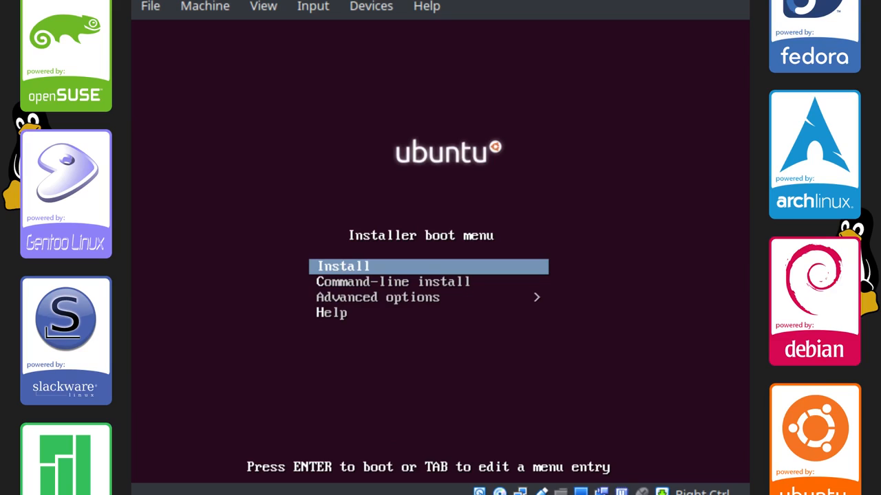
key(Return)
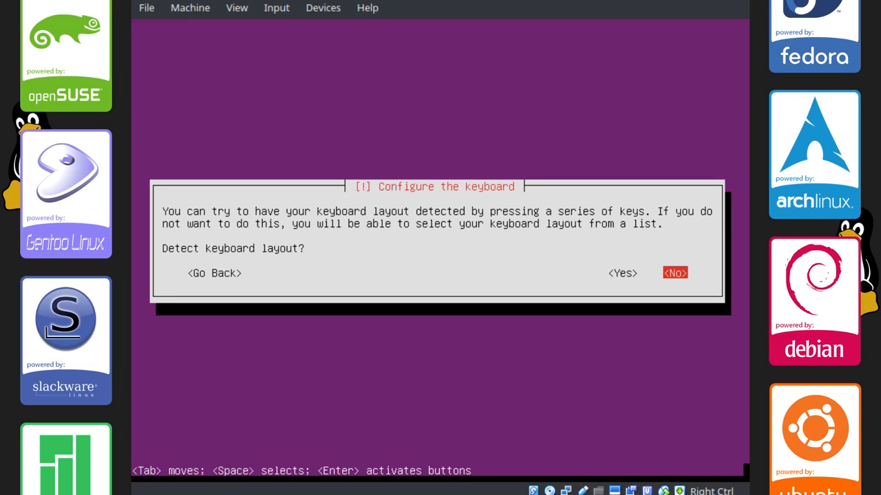
Answer No to layout detection and choose English (US) from the keyboard layout list
click(674, 272)
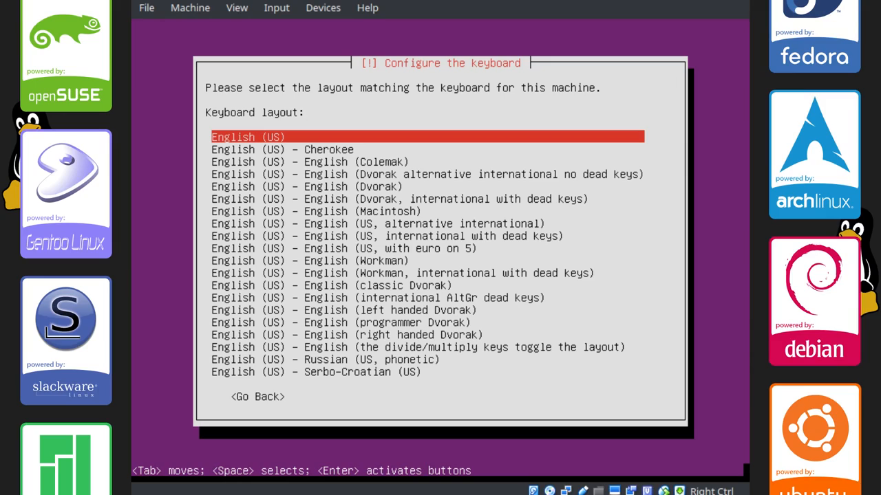
key(Down)
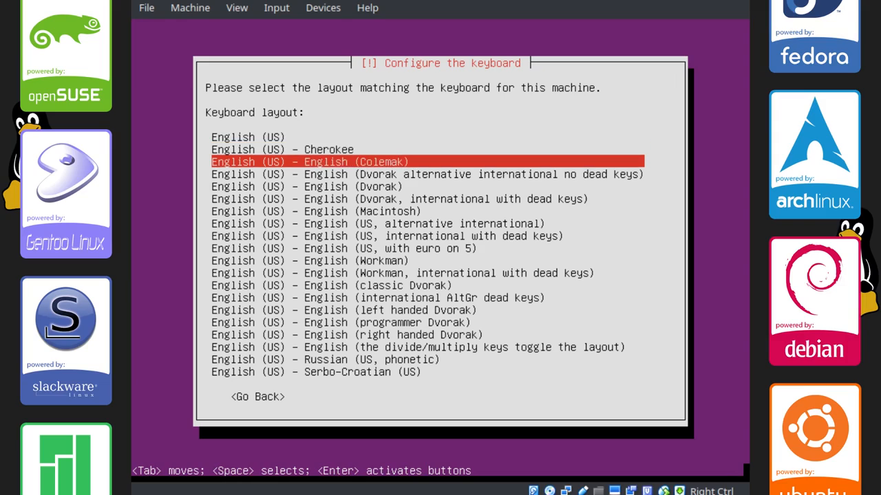
key(Up)
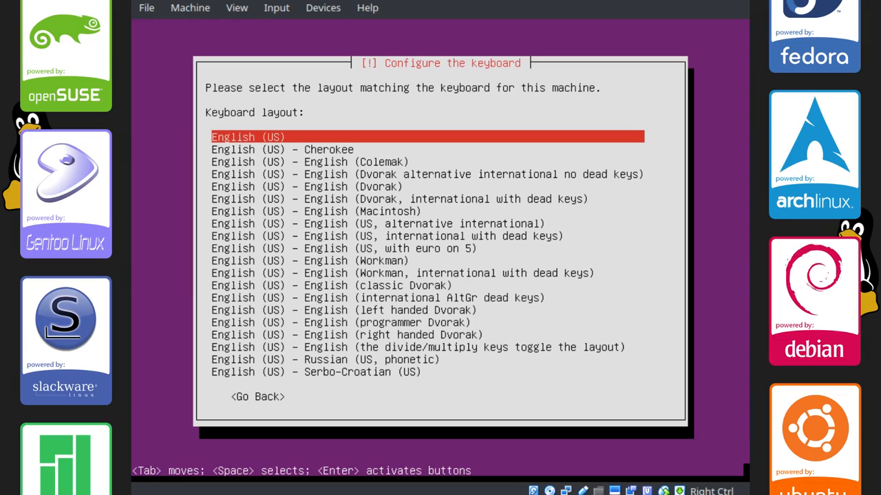
key(Return)
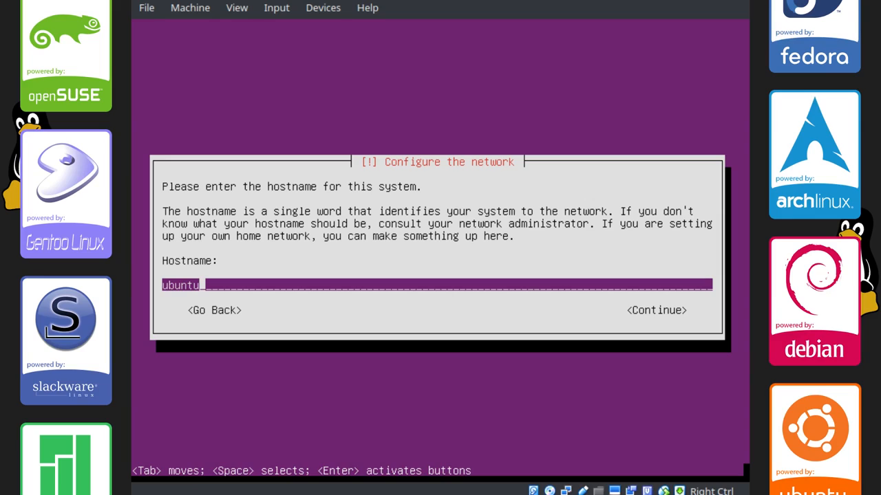
Extend the default hostname 'ubuntu' to 'ubuntuminimal-vm' and accept it
text(minimal-)
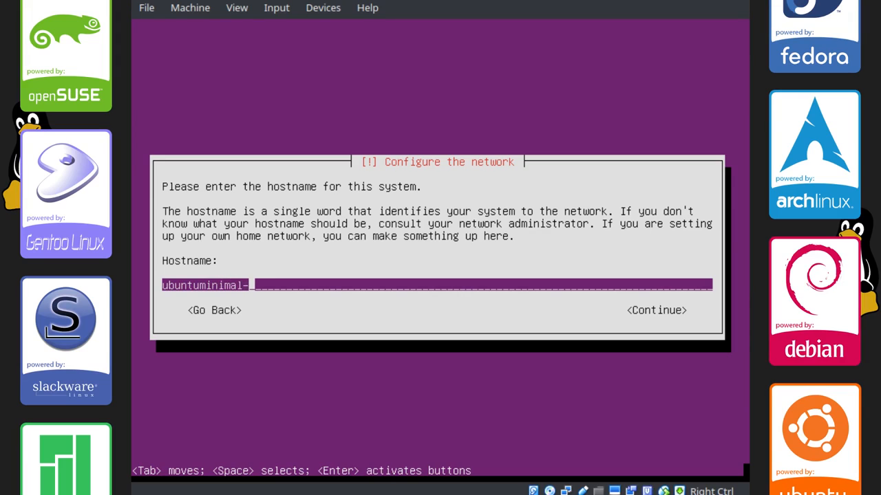
text(vm)
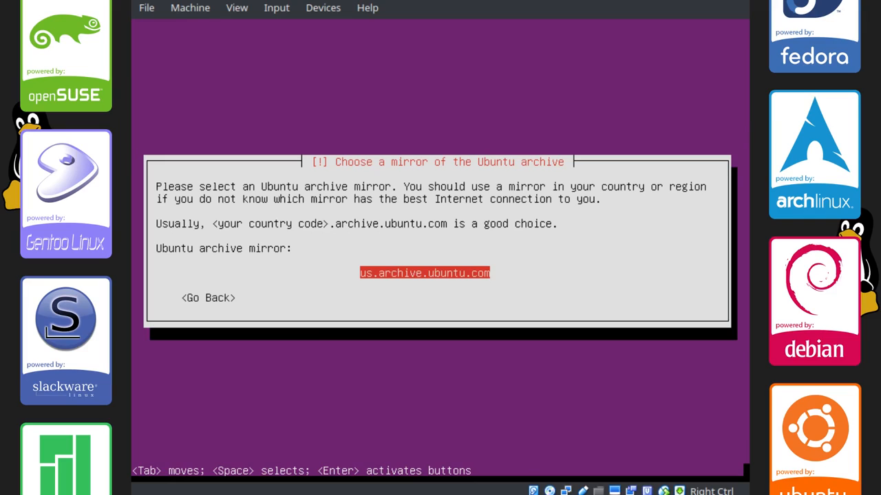
mouse_move(164, 234)
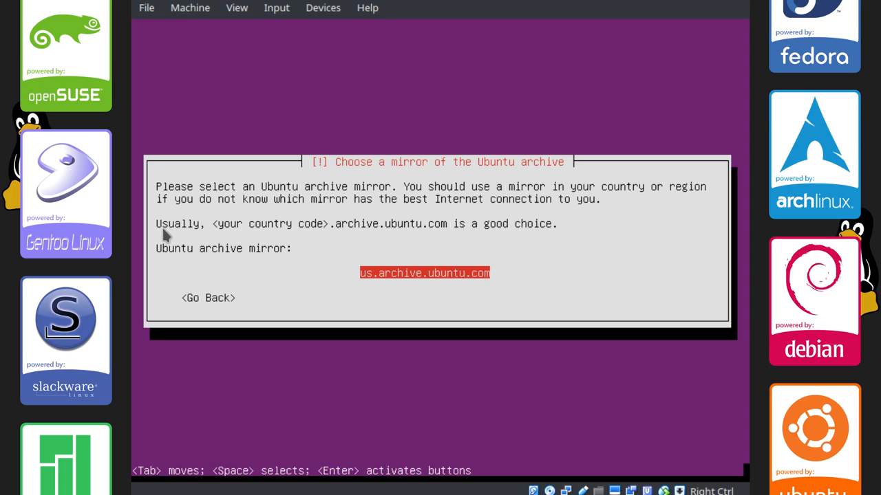
mouse_move(419, 235)
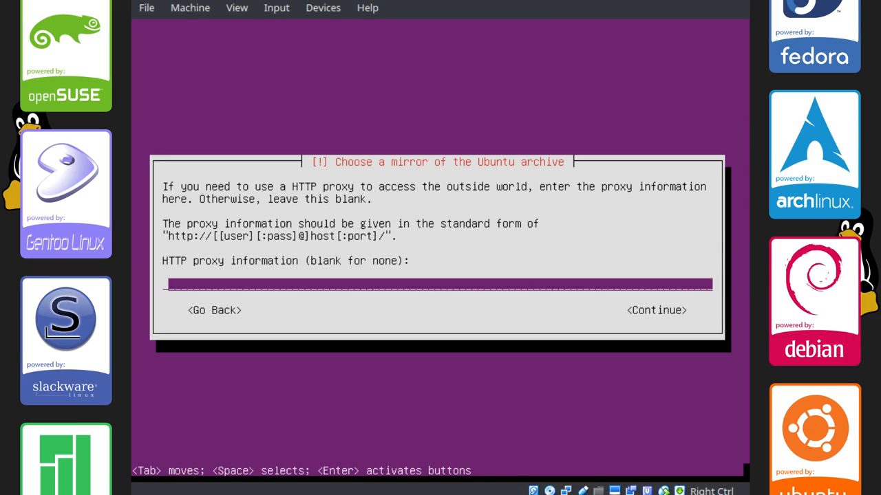
Accept the us.archive.ubuntu.com mirror and continue with the HTTP proxy left blank
click(652, 311)
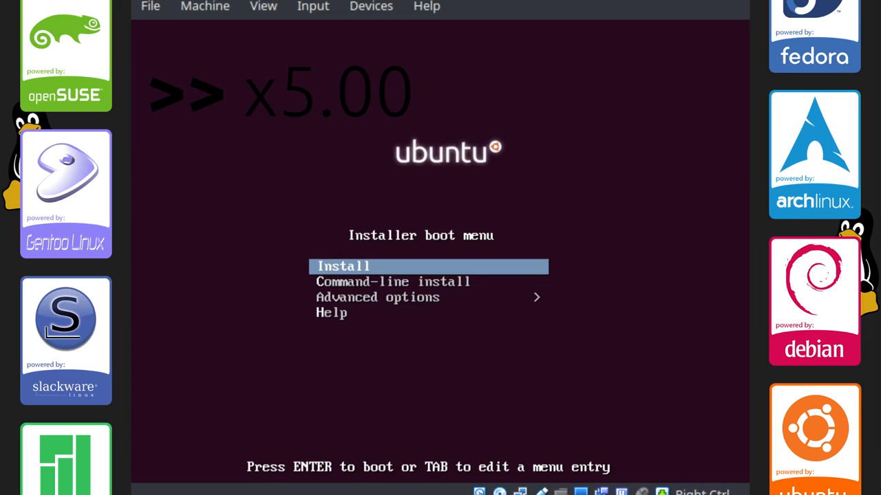
Browse the boot menu options again, return to Install and relaunch the installation
key(Down)
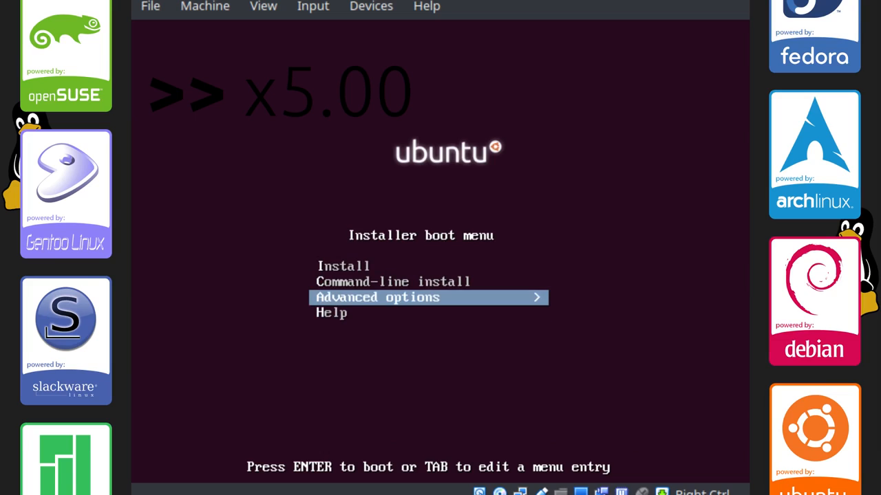
key(Up)
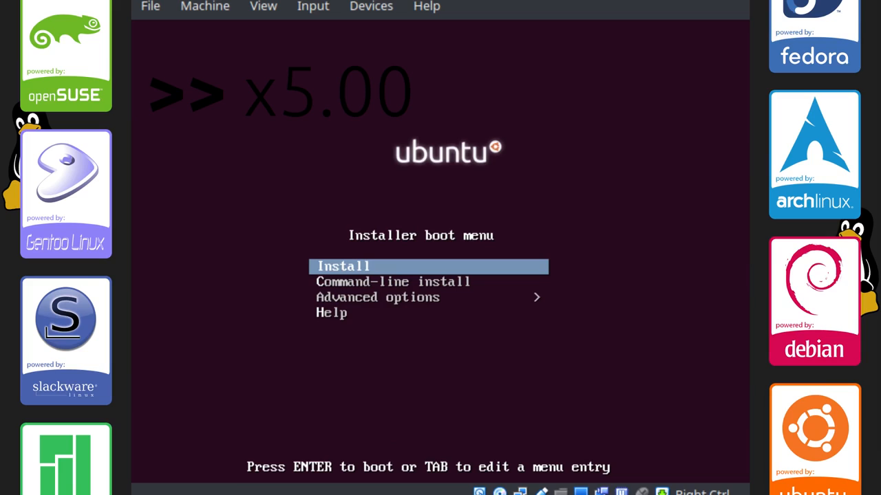
key(Return)
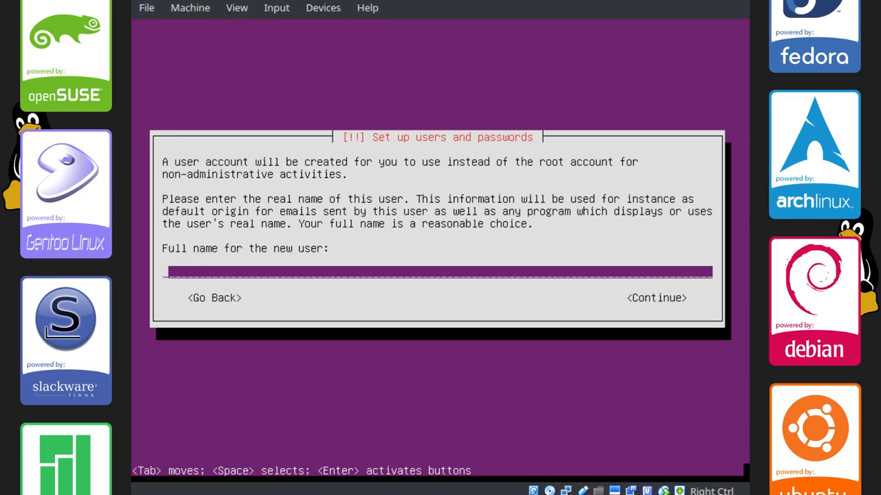
text(Phillip)
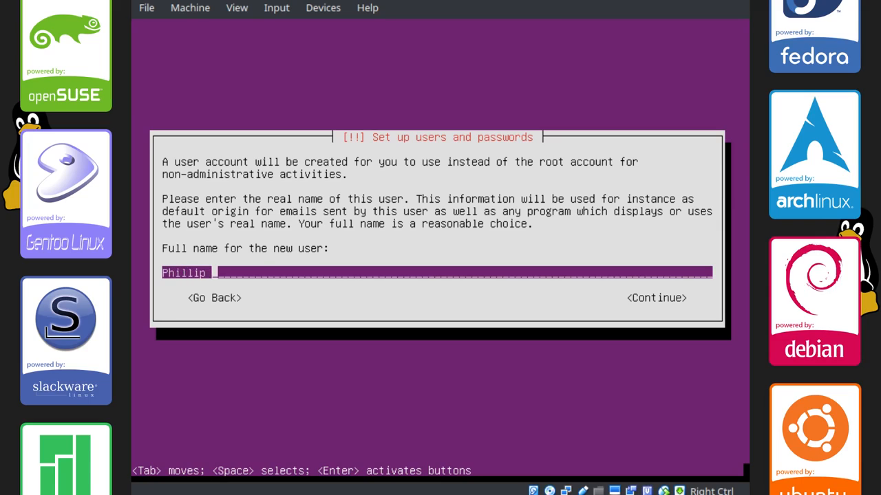
text(T.)
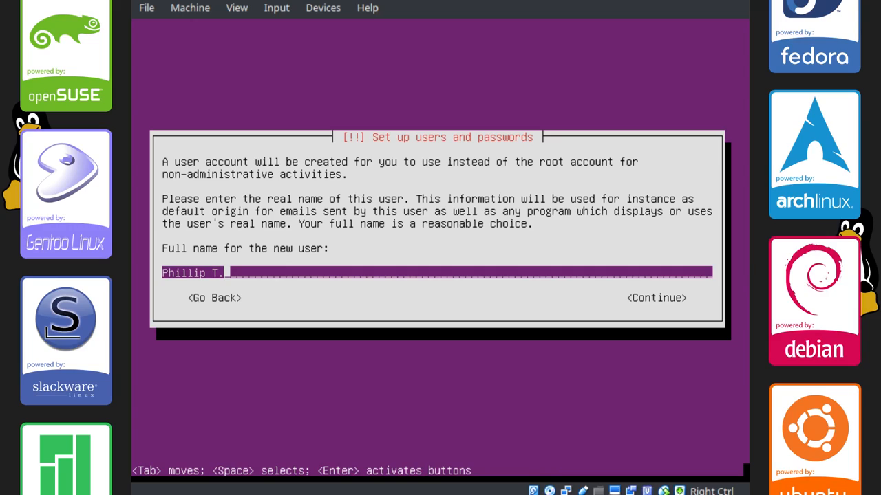
click(655, 297)
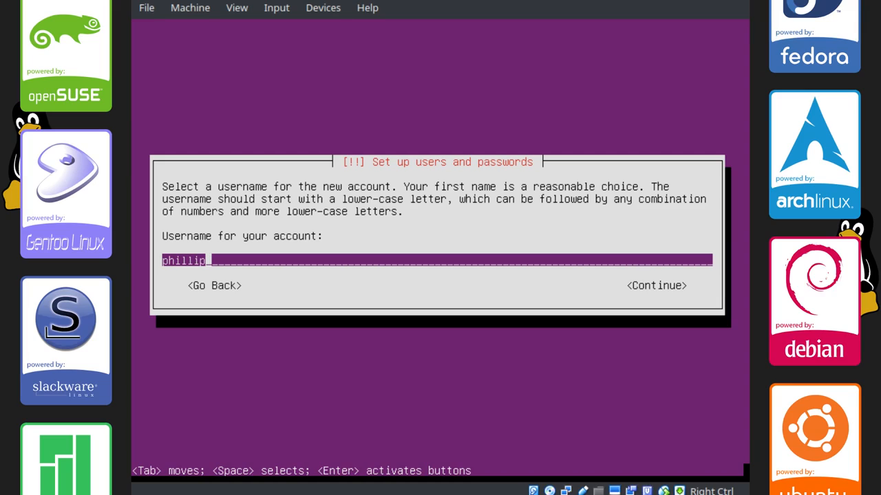
Add the digits 1231 to the username, correct it and continue to the password prompt
text(1231)
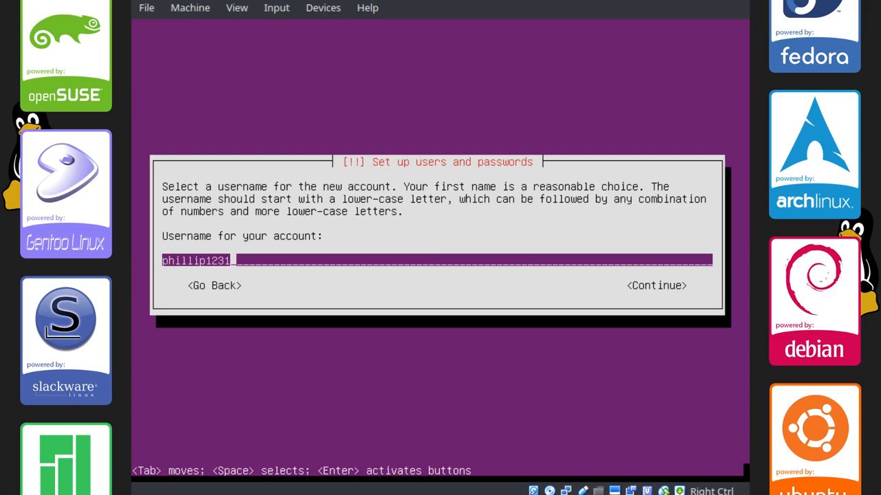
key(BackSpace)
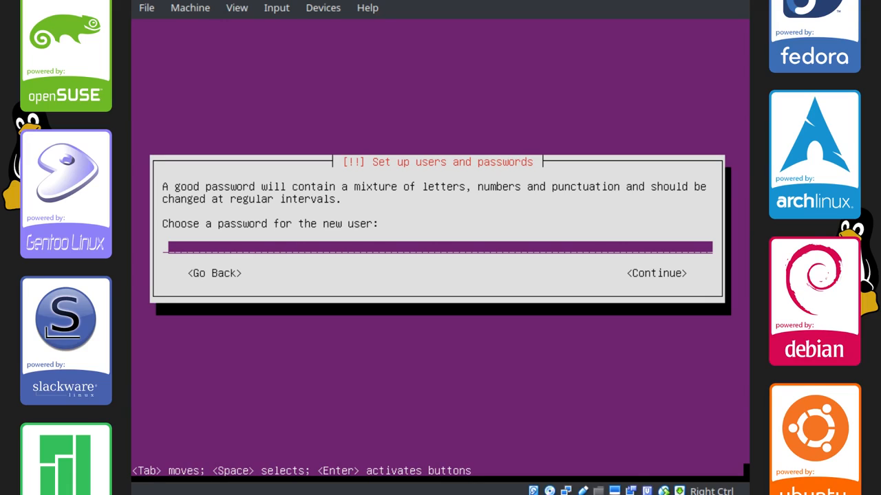
Enter the new user's password and re-enter it for verification
text(******)
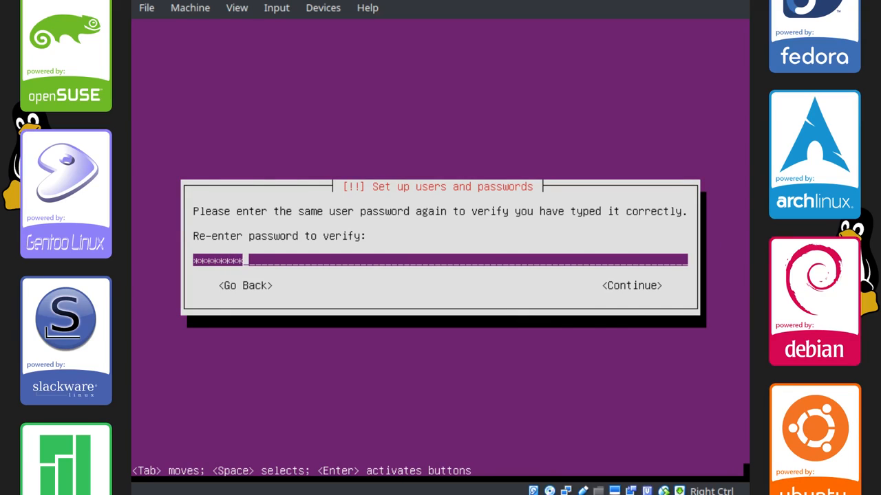
key(BackSpace)
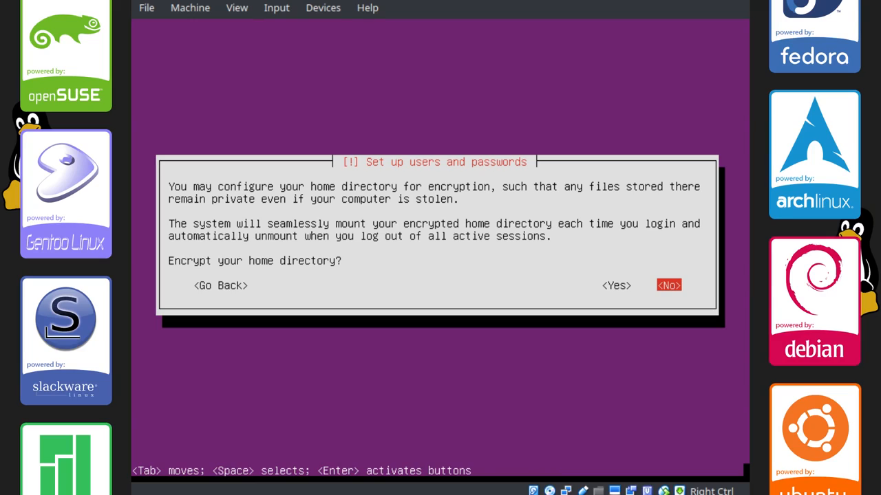
Answer No to 'Encrypt your home directory?'
click(669, 284)
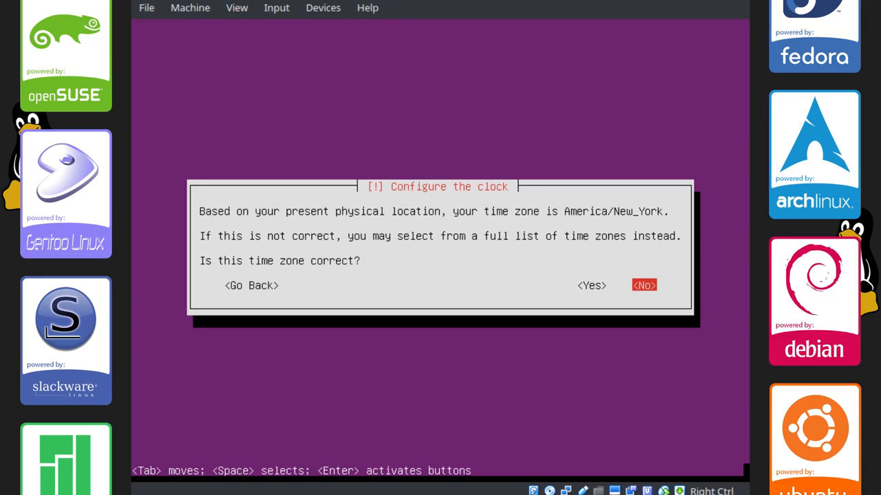
Answer Yes to confirm America/New_York as the time zone
click(644, 285)
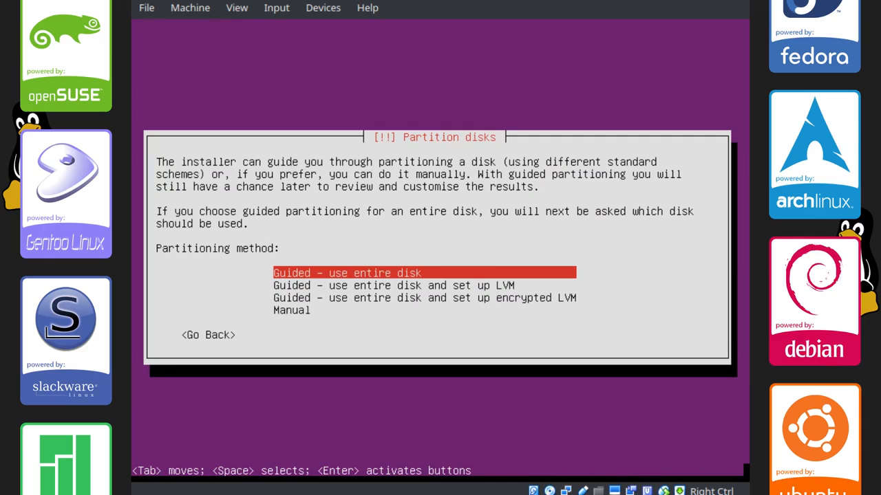
Review the LVM, encrypted LVM and manual methods, then choose 'Guided - use entire disk'
key(Down)
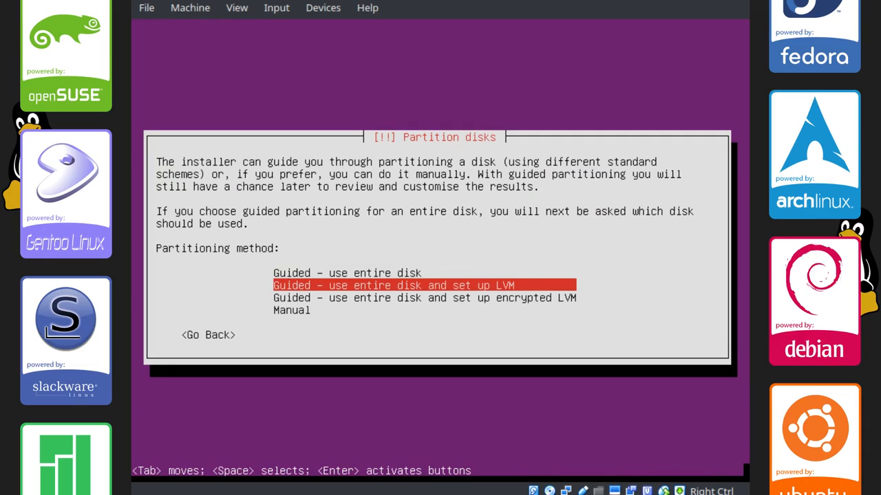
key(Down)
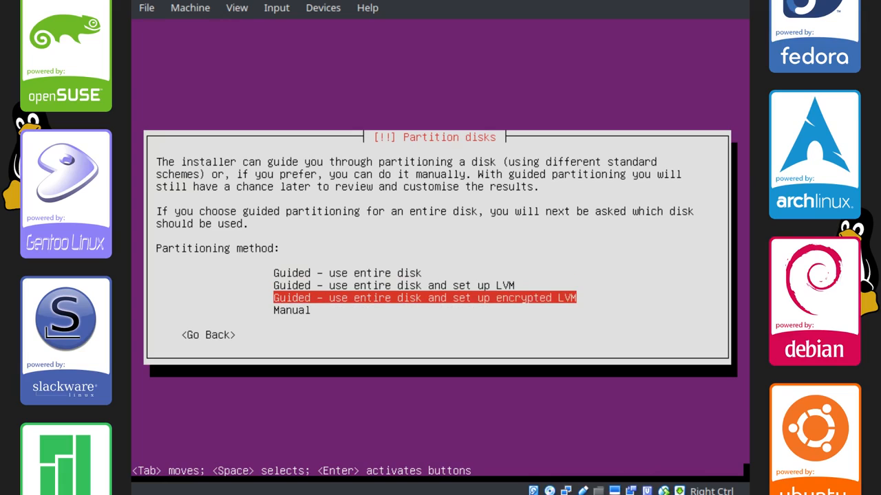
key(Down)
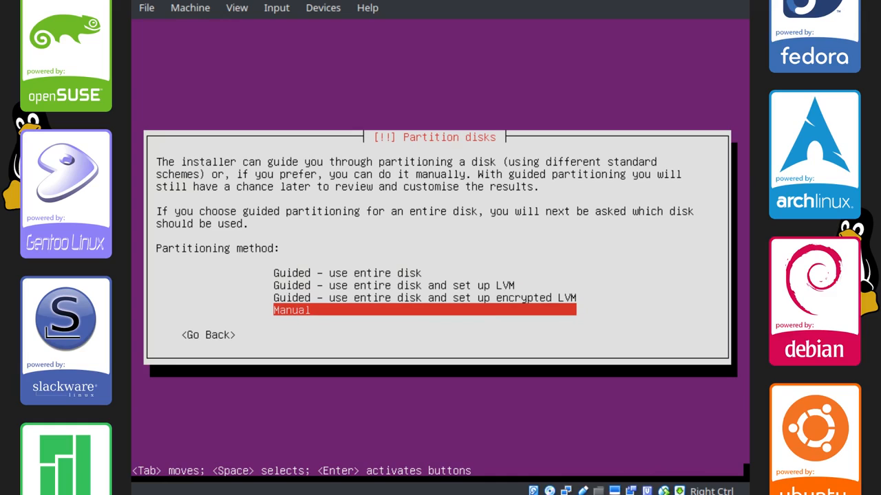
key(Up)
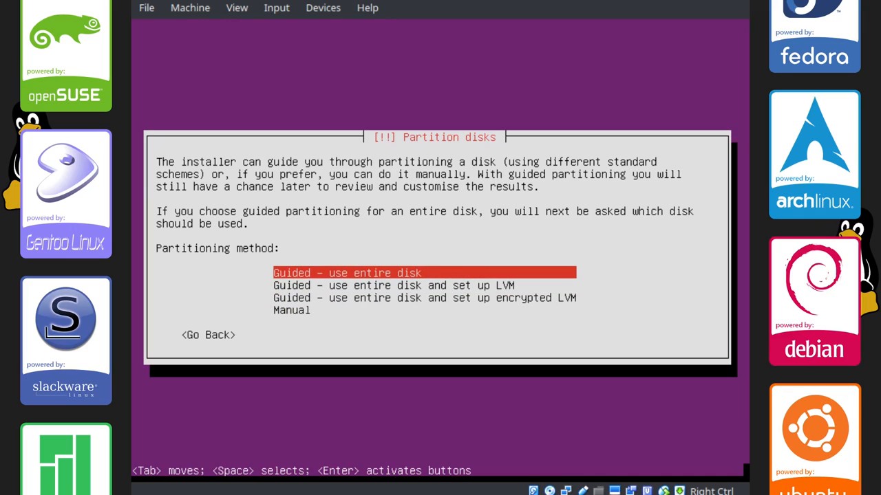
key(Return)
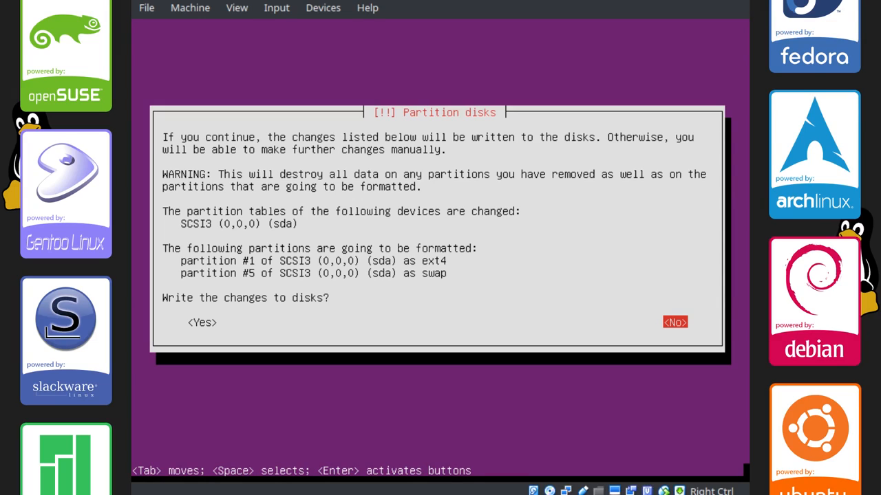
Answer Yes to 'Write the changes to disks?' so the new partitions are committed
key(Tab)
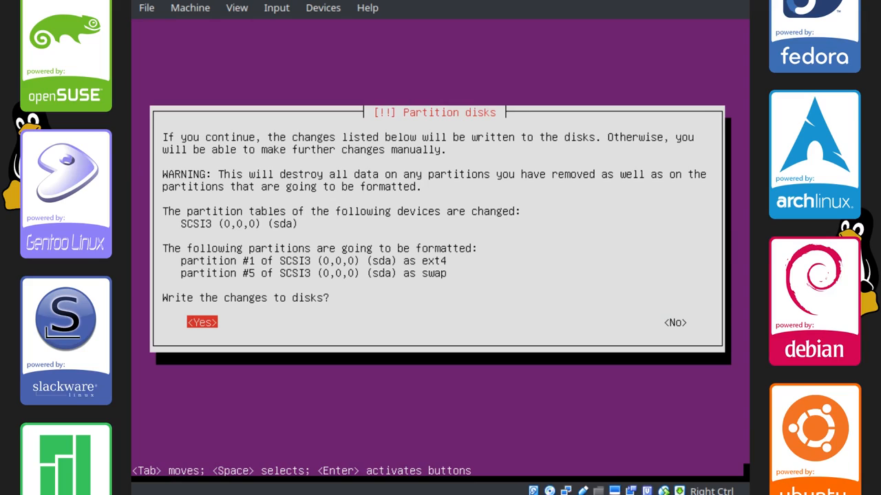
click(201, 322)
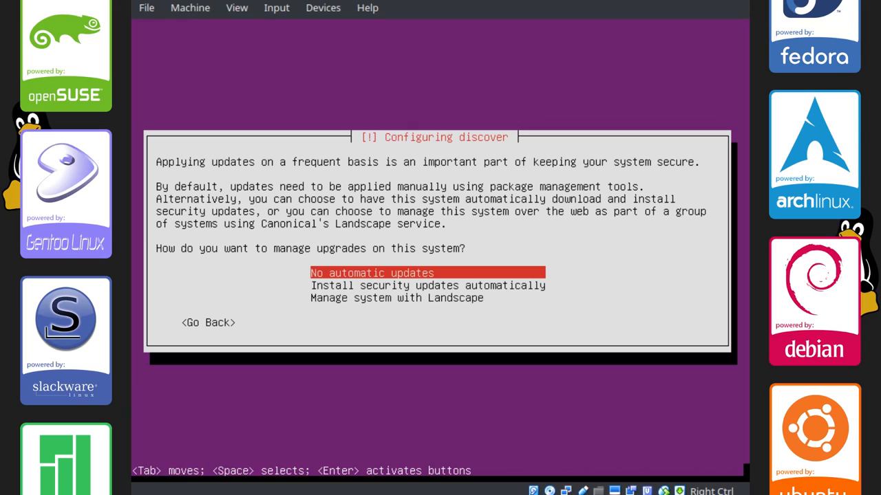
Keep upgrades manual by choosing 'No automatic updates'
key(Tab)
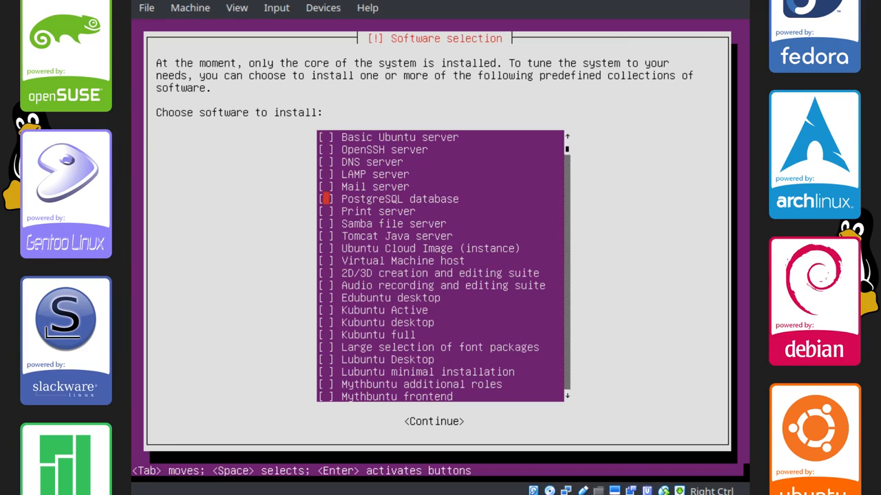
Check OpenSSH server, Print server and Virtual Machine host in the software list
scroll(down, 3)
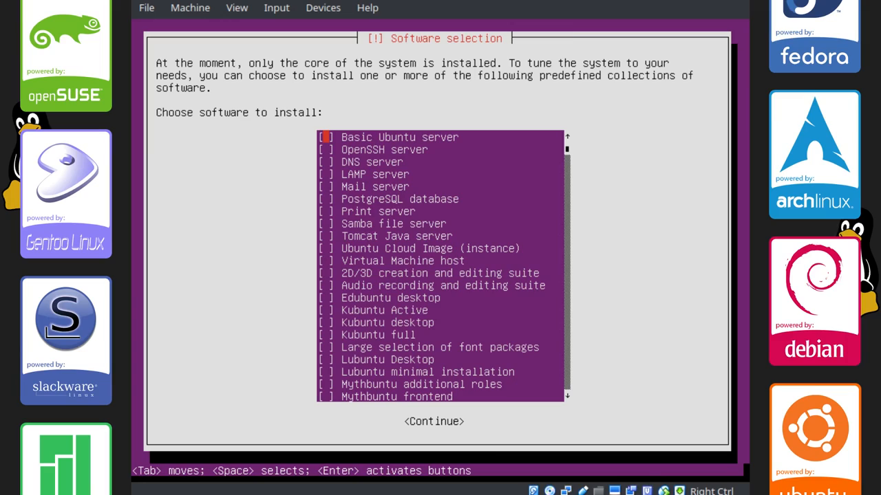
key(Down)
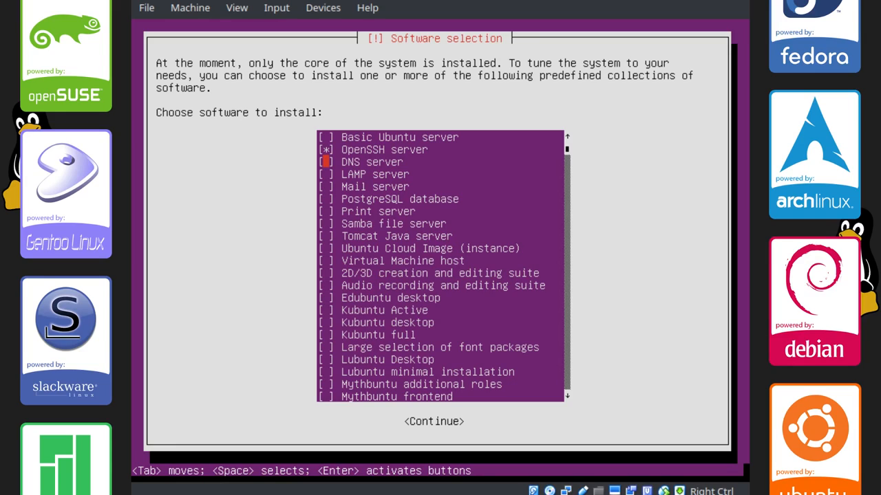
key(Down)
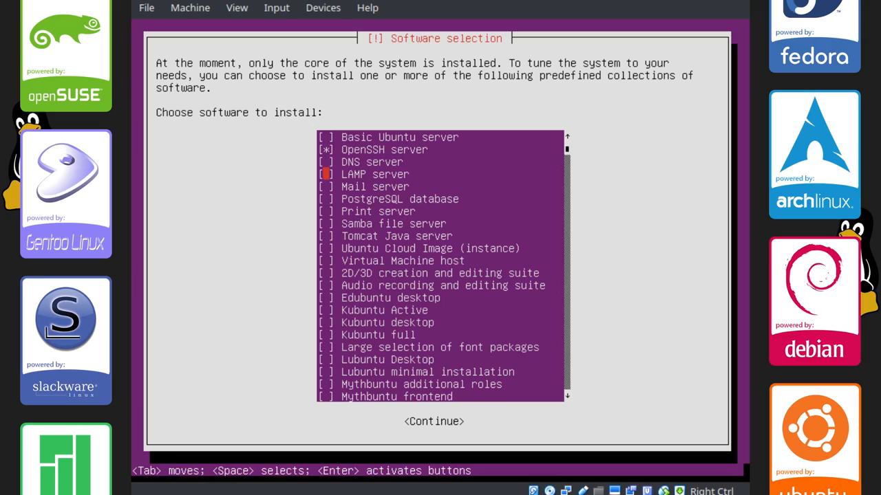
key(Down)
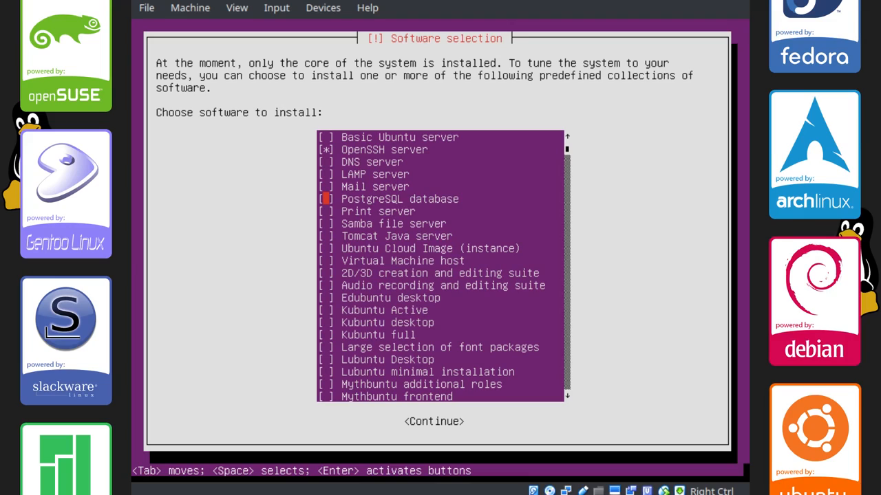
key(Down)
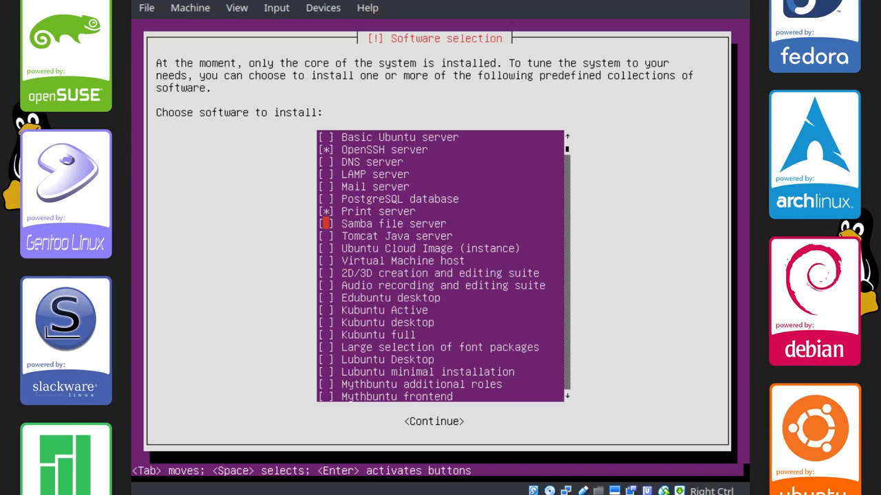
key(Down)
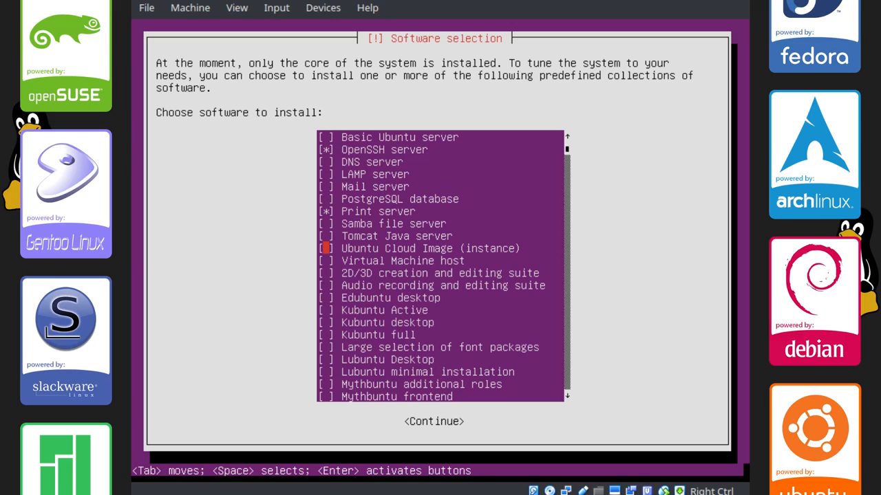
key(Down)
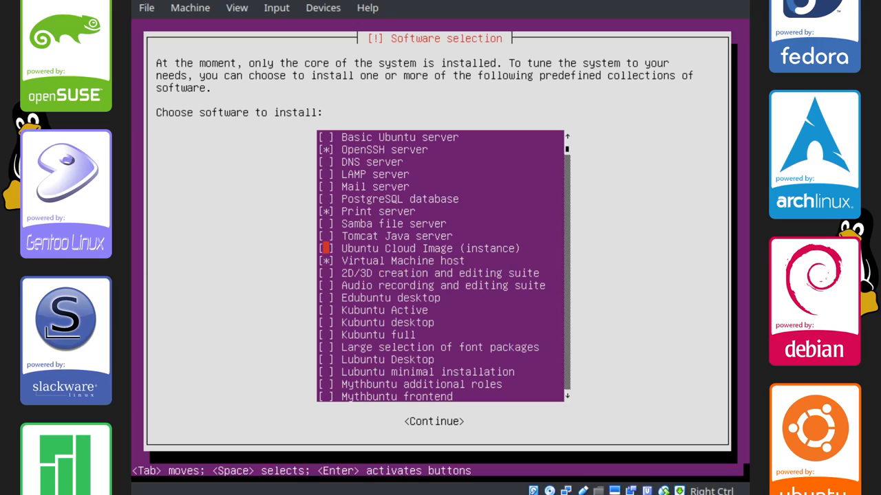
Check 'Large selection of font packages' and continue past Software selection
key(Down)
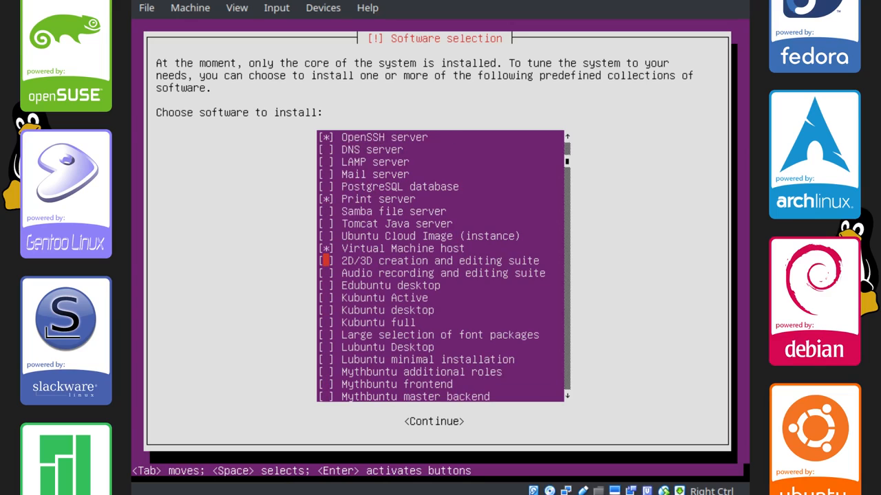
scroll(down, 3)
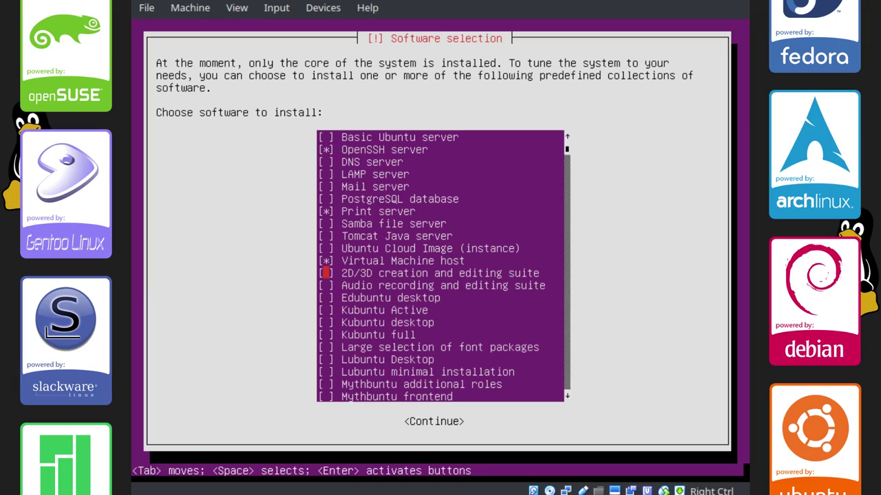
key(Down)
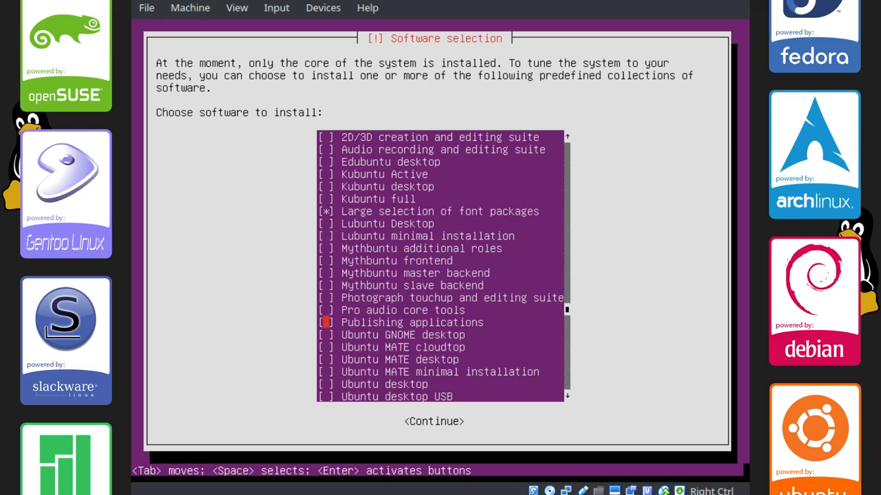
key(Up)
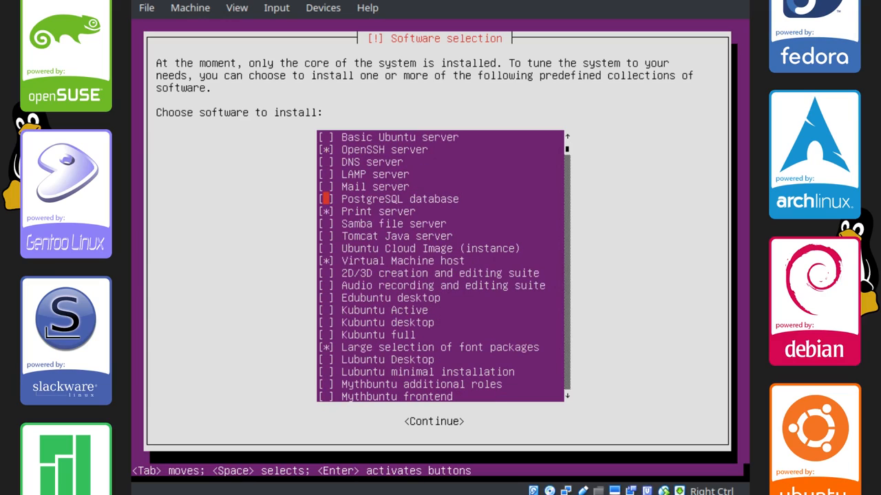
click(435, 421)
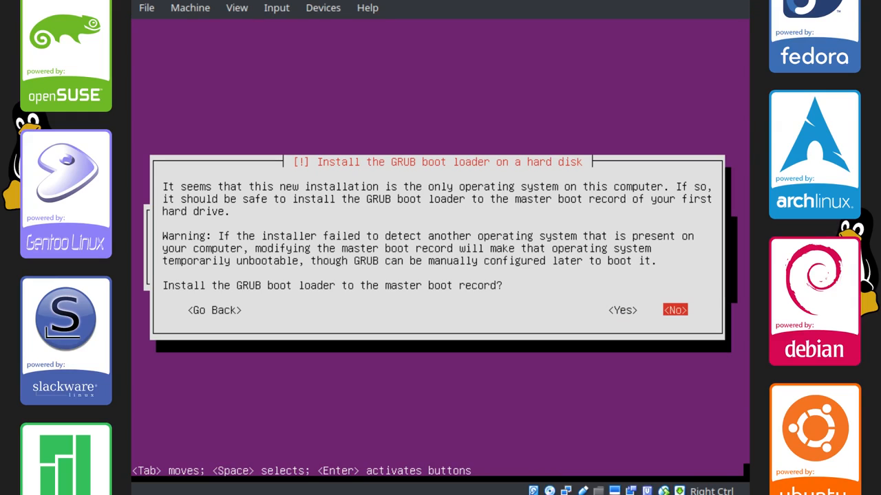
Decline the MBR default and set /dev/sda as the GRUB boot loader device
click(674, 309)
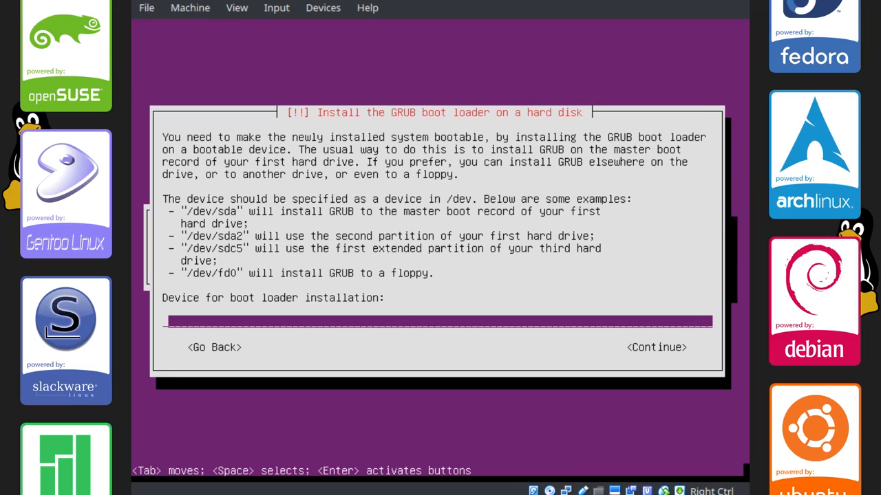
text(/dev/sda)
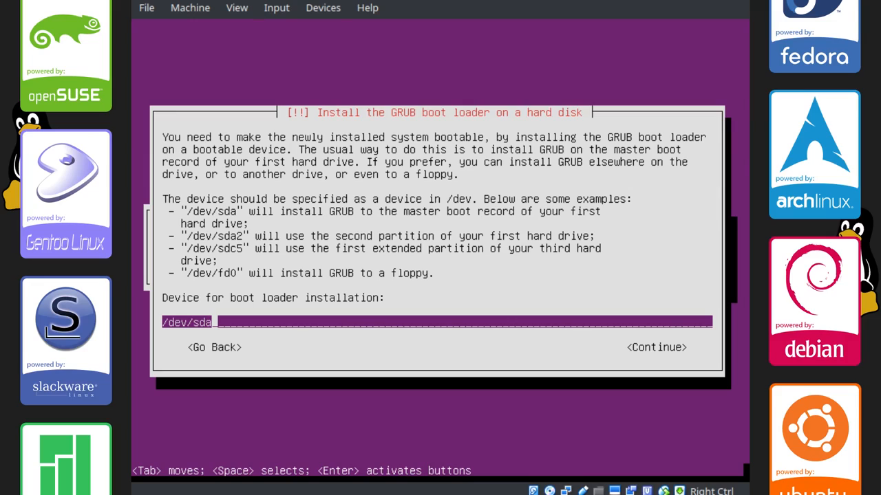
click(655, 347)
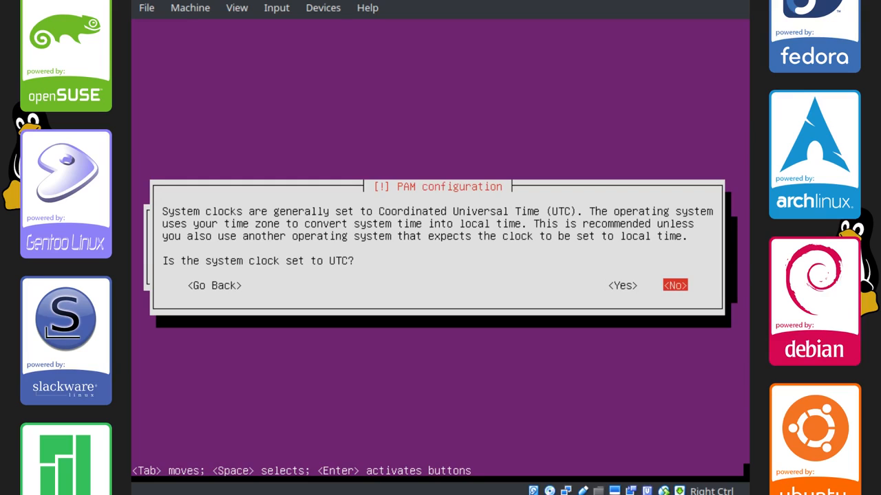
Answer the 'Is the system clock set to UTC?' question to finish installing
click(674, 285)
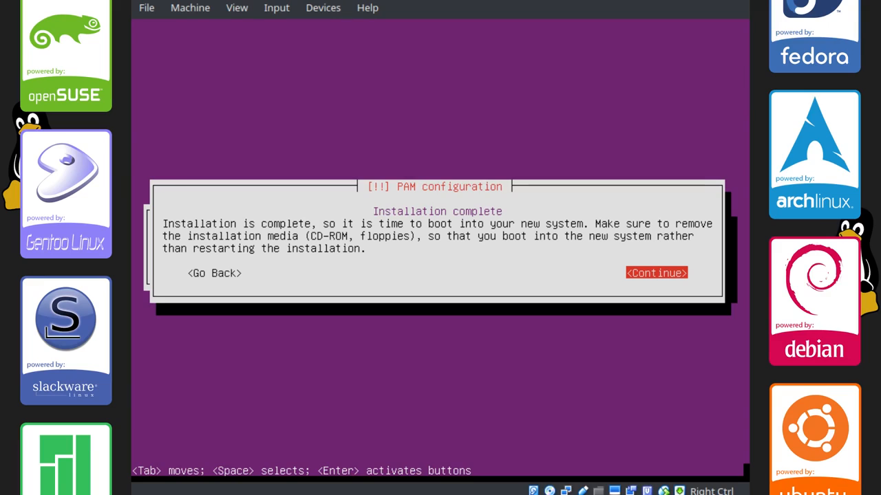
Acknowledge 'Installation complete' with Continue so the installer exits
click(657, 272)
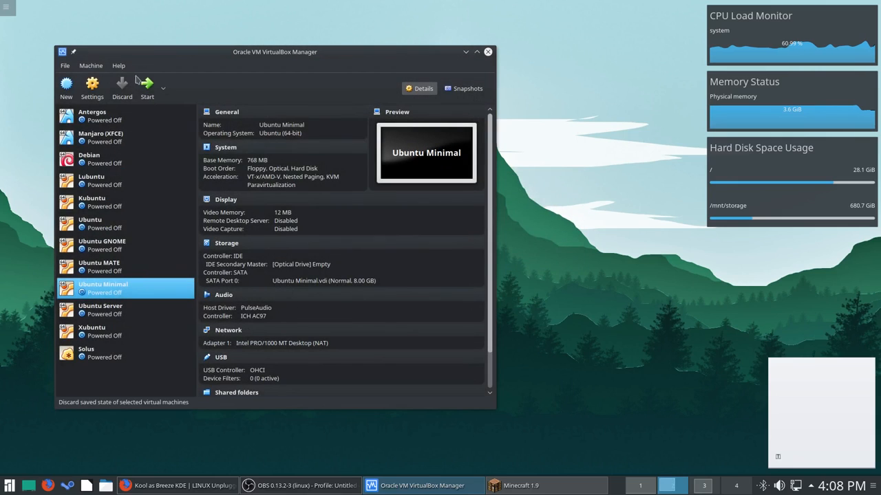
Start the Ubuntu Minimal VM from VirtualBox Manager
click(148, 84)
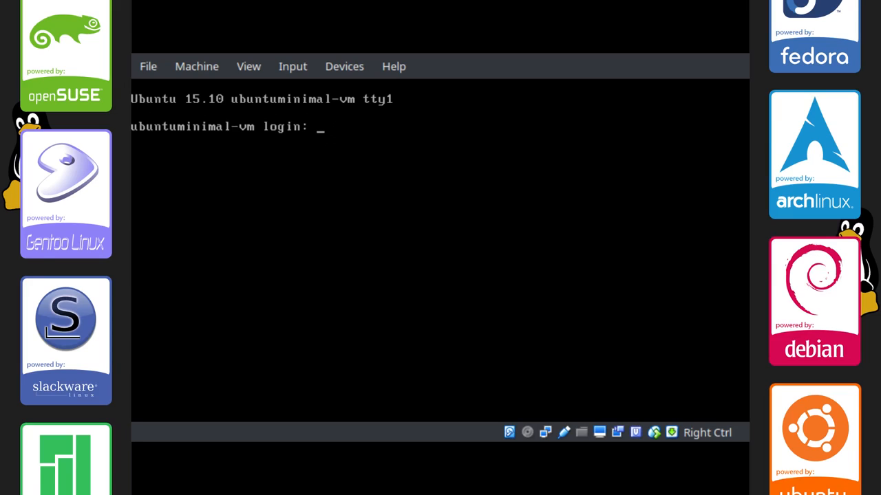
Enter the username 'phillip' at the ubuntuminimal-vm login prompt
text(phillip)
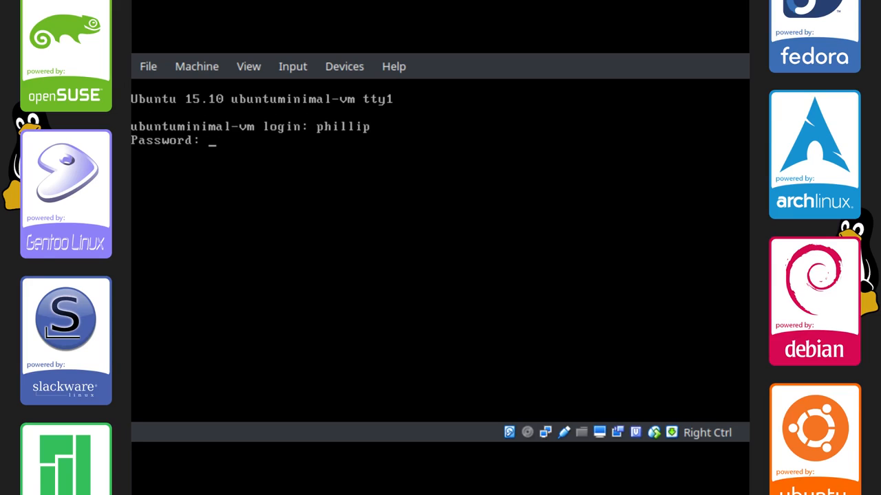